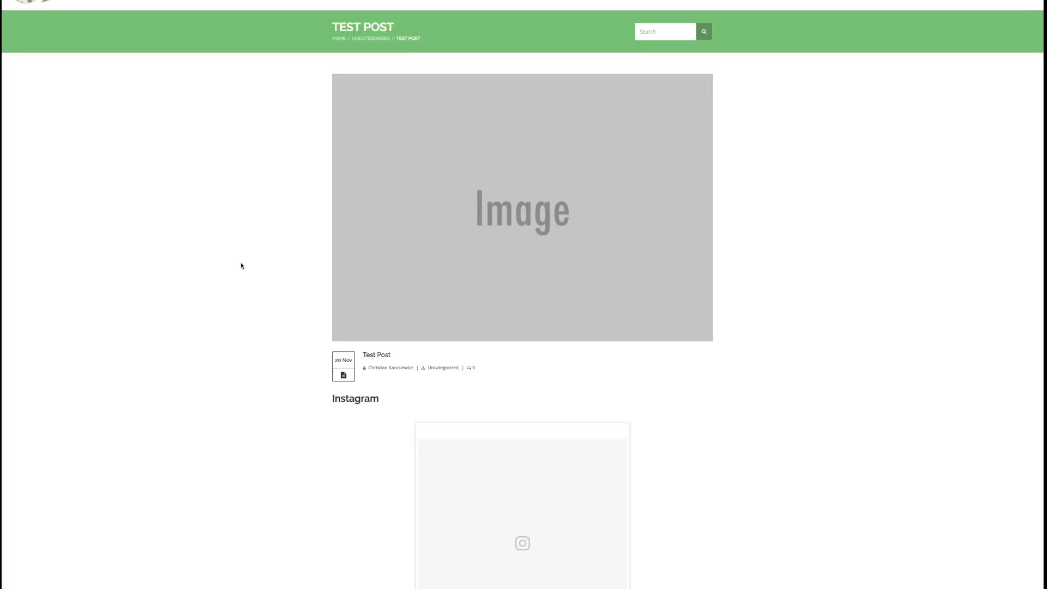
Step: Scroll the socialchefs profile and open the first post, the #TwitterTips QR codes post
scroll("down", 3)
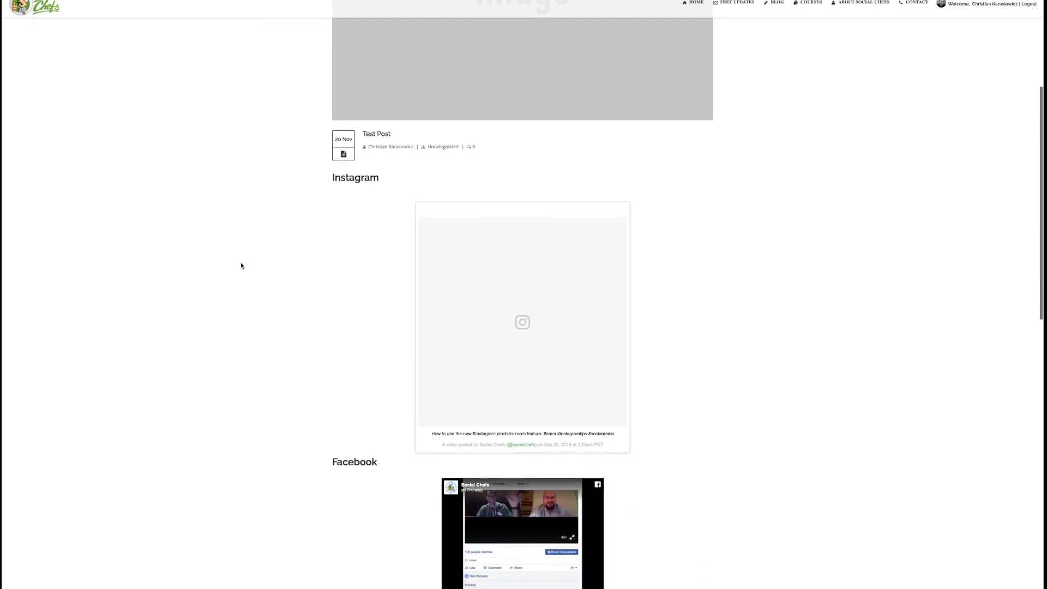
scroll("down", 3)
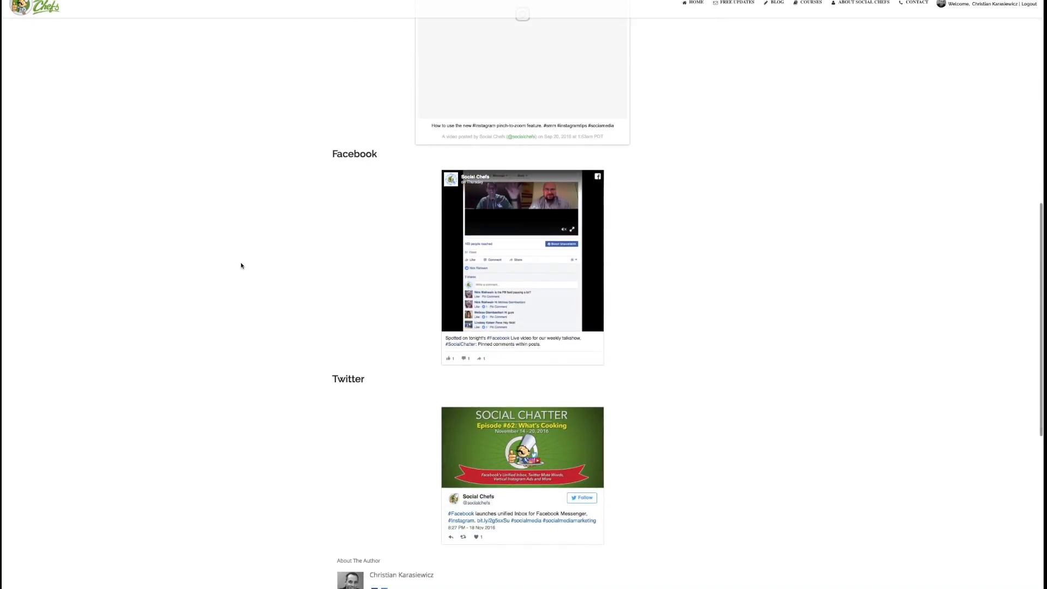
scroll("down", 3)
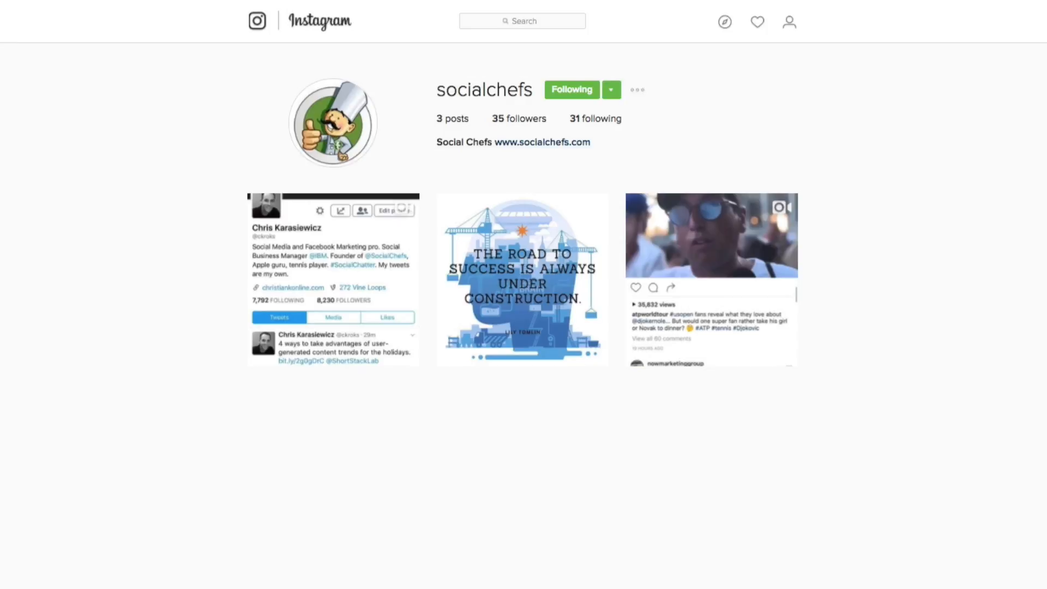
mouse_move(10, 185)
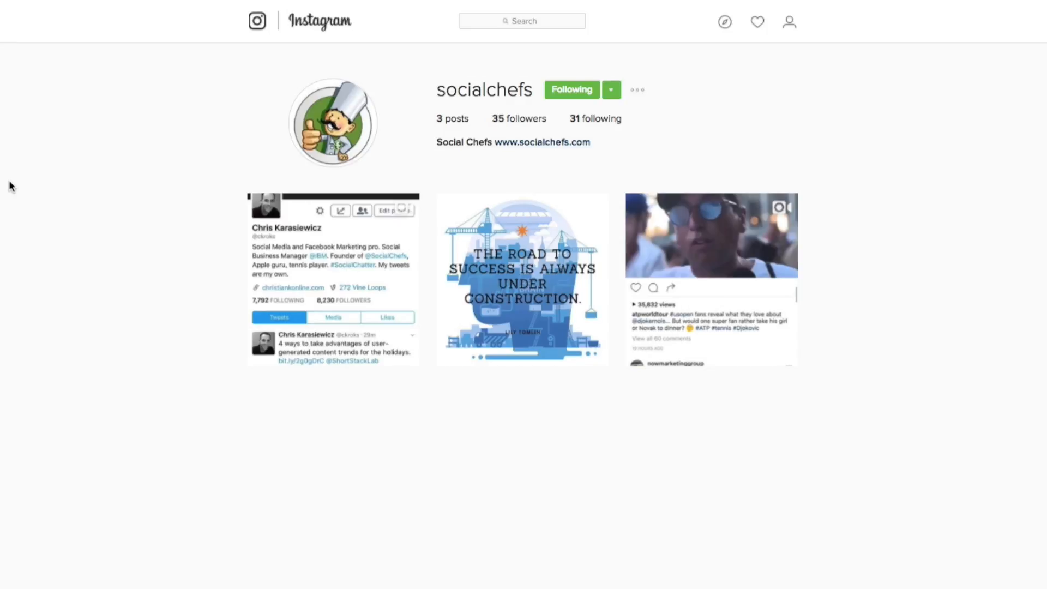
mouse_move(327, 241)
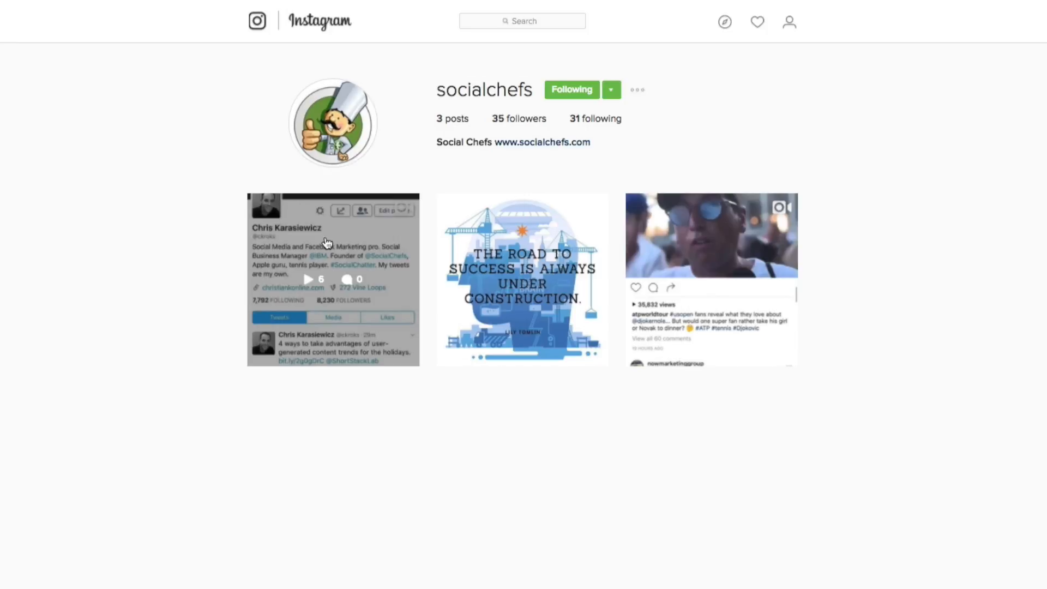
left_click(333, 278)
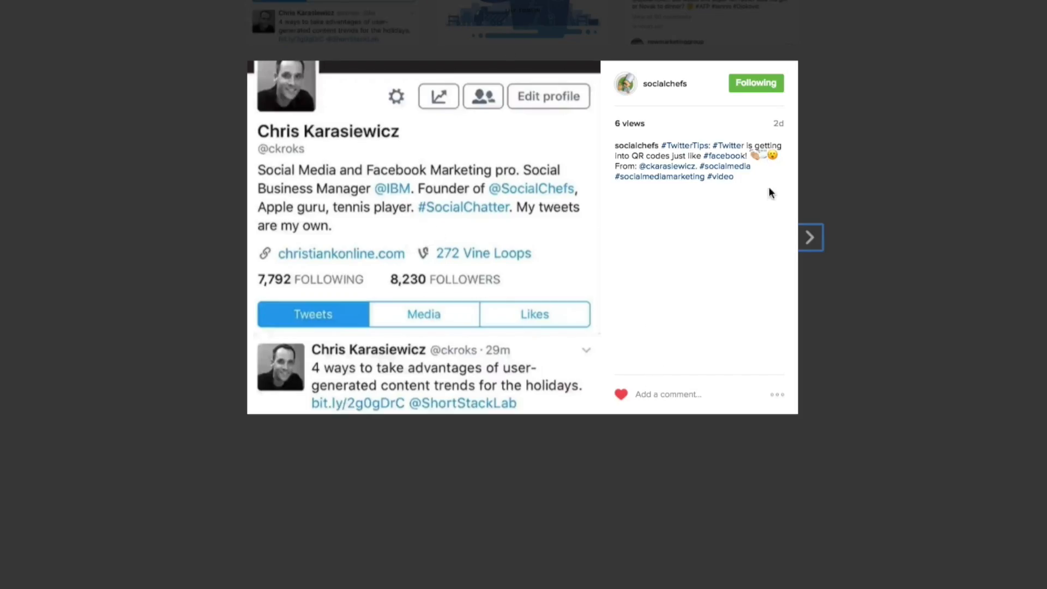
Step: Show the post's Embed code from its options menu and select the whole code
left_click(777, 395)
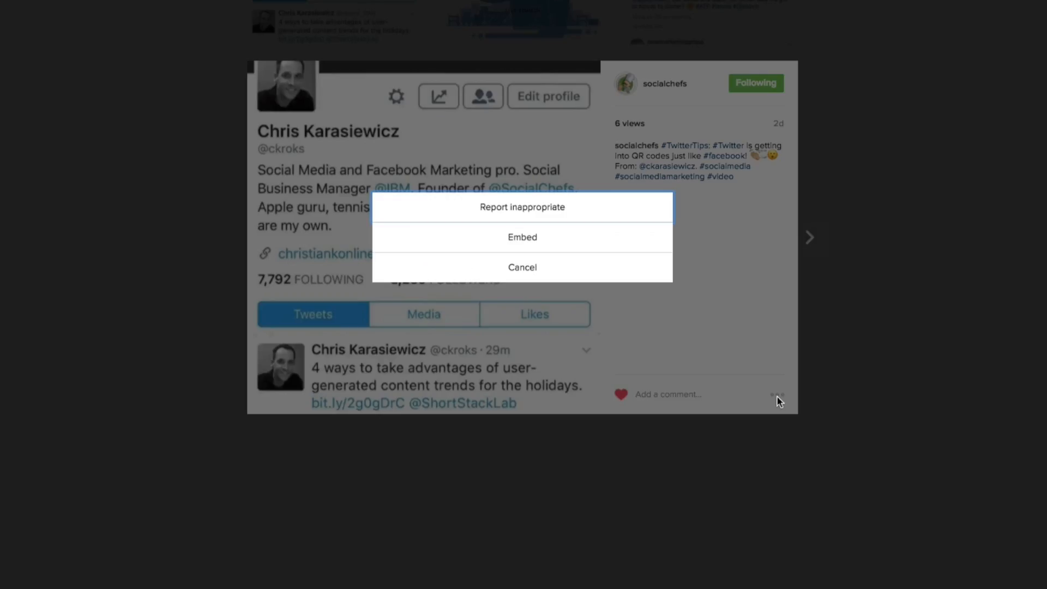
left_click(522, 237)
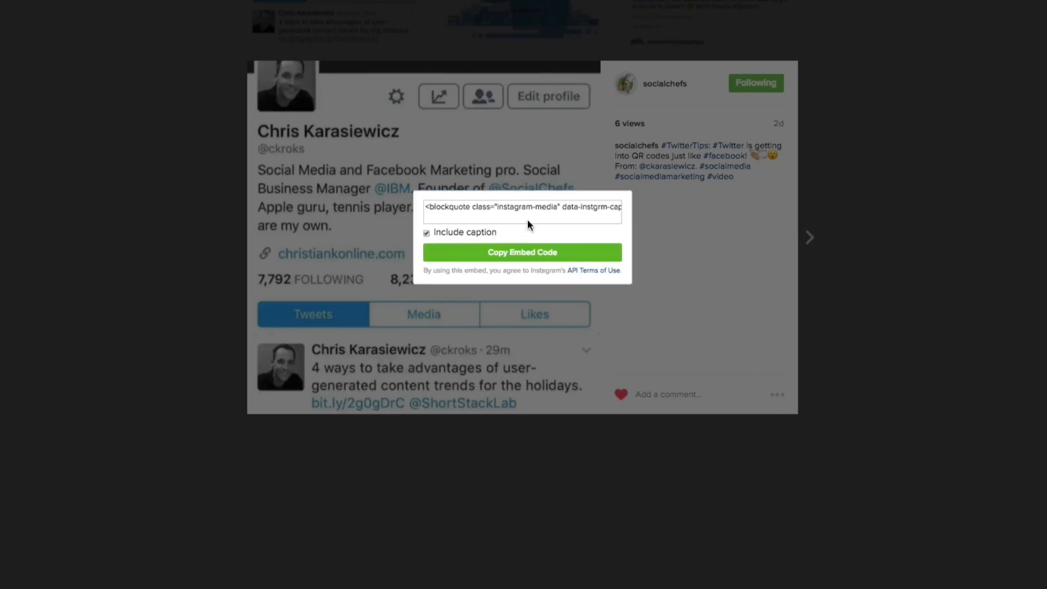
left_click(518, 208)
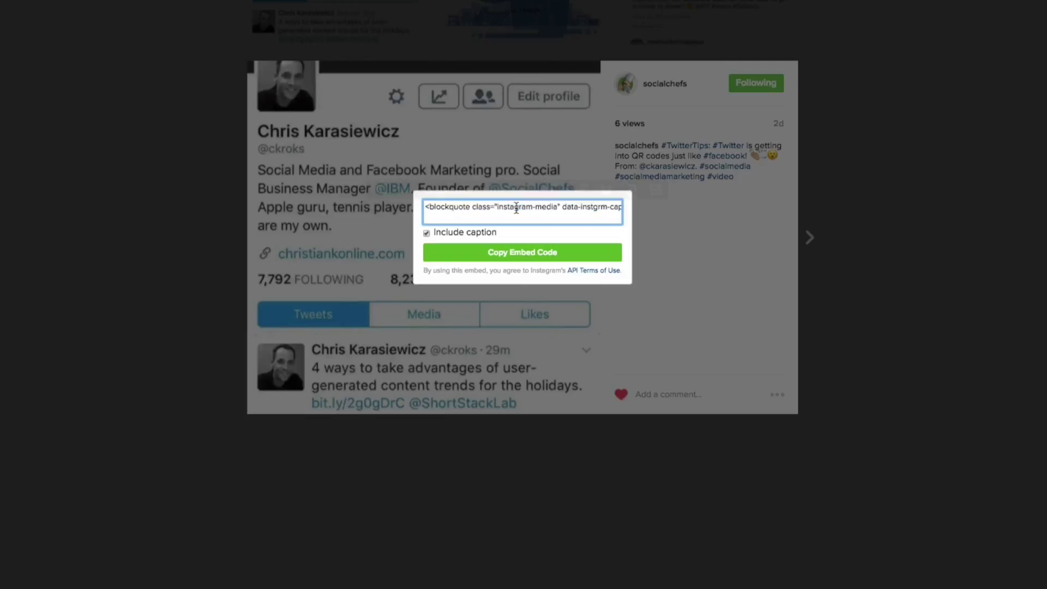
triple_click(522, 207)
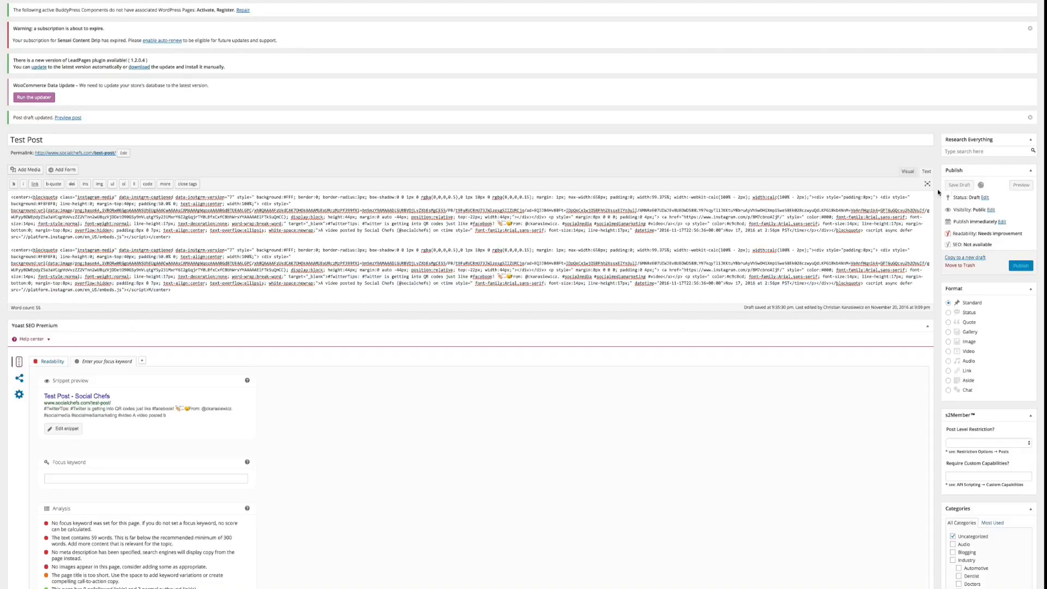
mouse_move(266, 34)
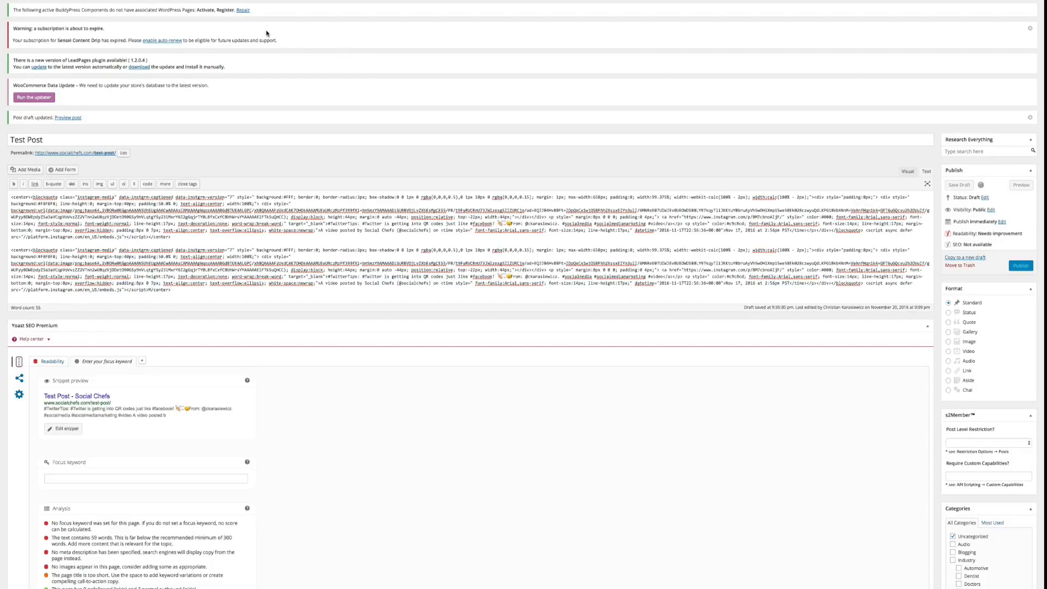
mouse_move(265, 32)
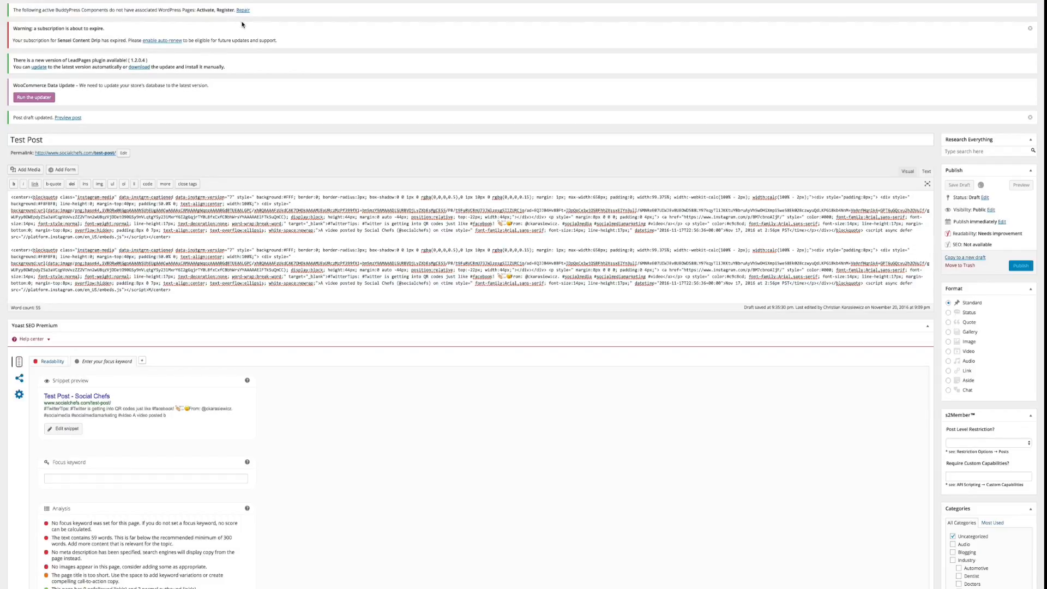
mouse_move(235, 18)
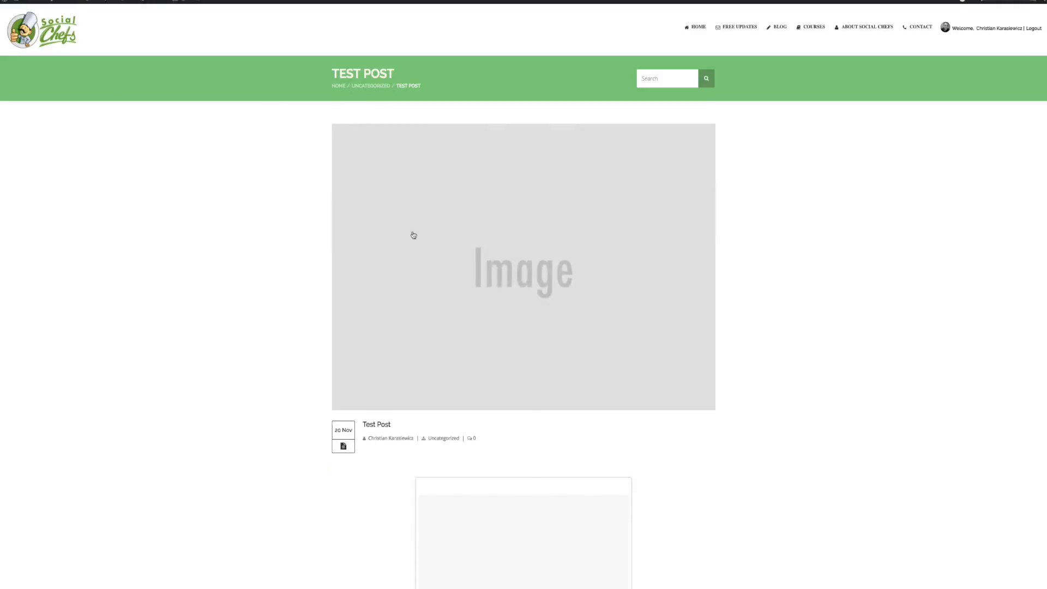
Step: Scroll through the live Test Post to check the #TwitterTips Instagram embeds
scroll("down", 3)
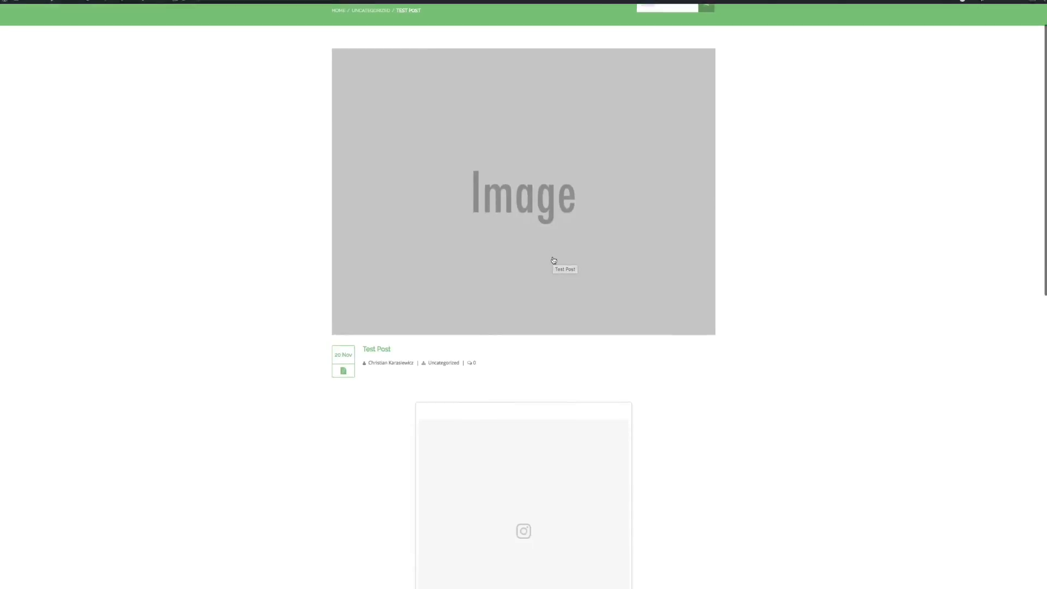
scroll("down", 3)
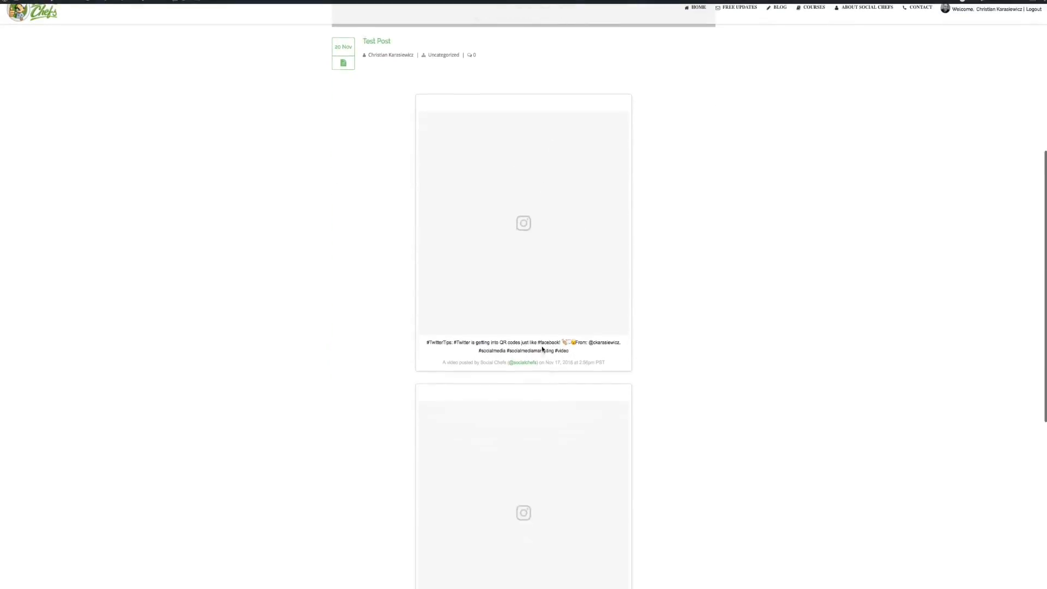
scroll("down", 3)
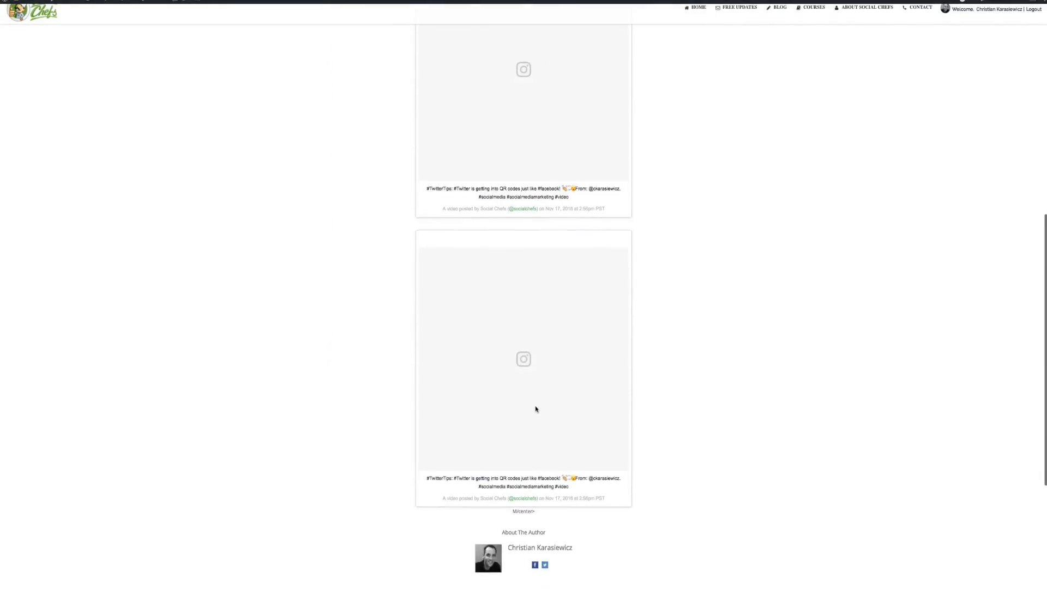
mouse_move(524, 528)
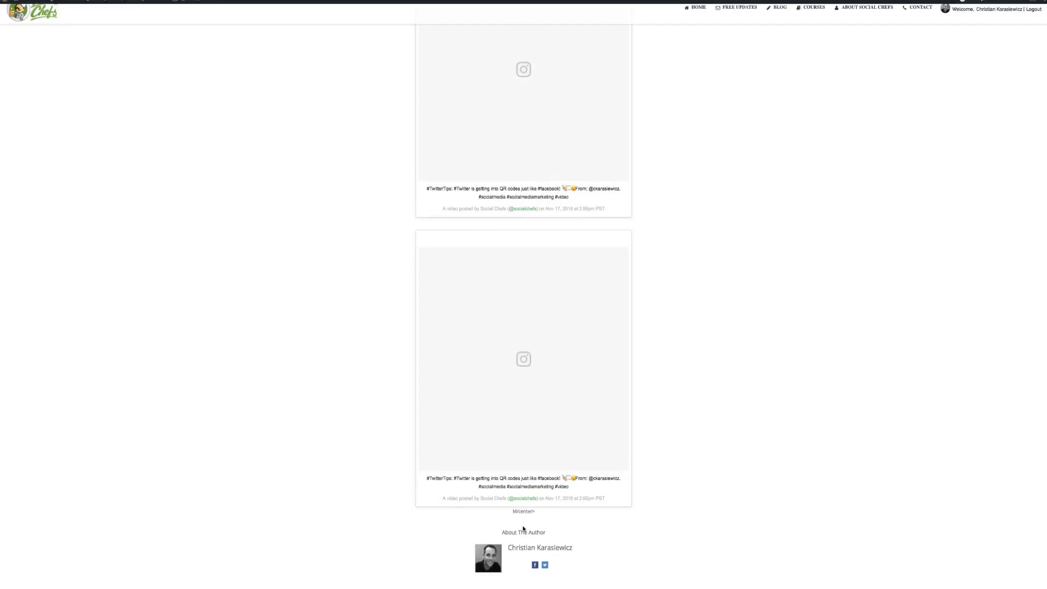
mouse_move(243, 85)
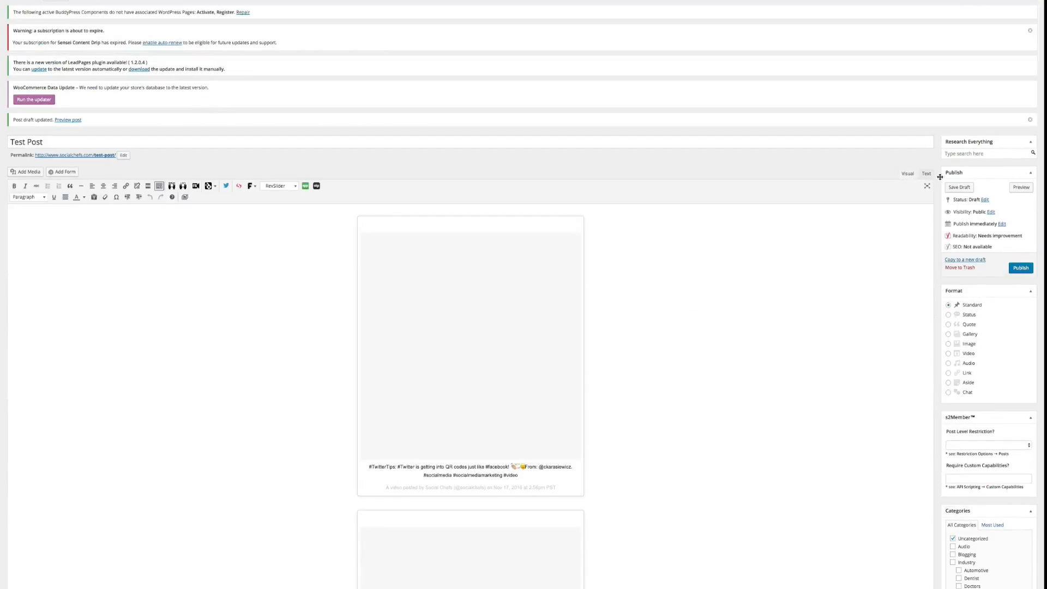
Step: Switch the Test Post editor to the Text tab to show raw HTML
left_click(924, 172)
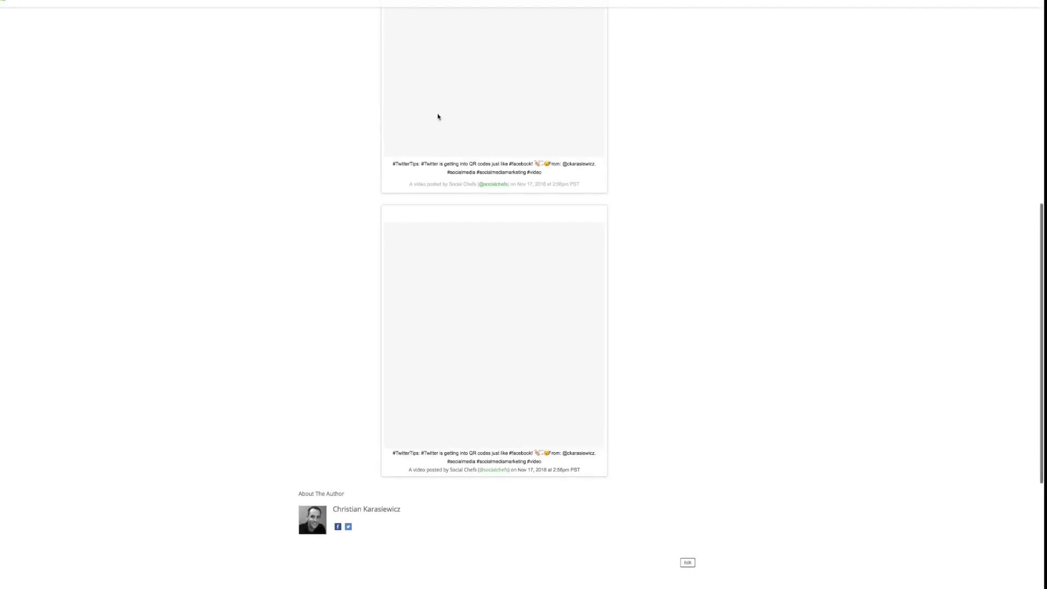
Step: Scroll the live Test Post to confirm both centered #TwitterTips embeds
scroll("up", 3)
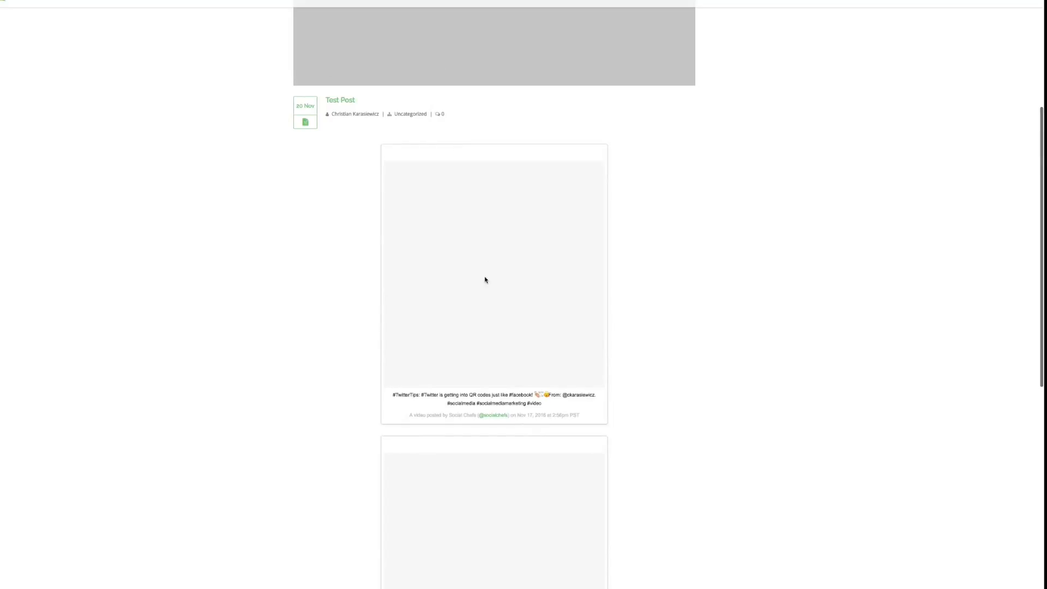
scroll("down", 3)
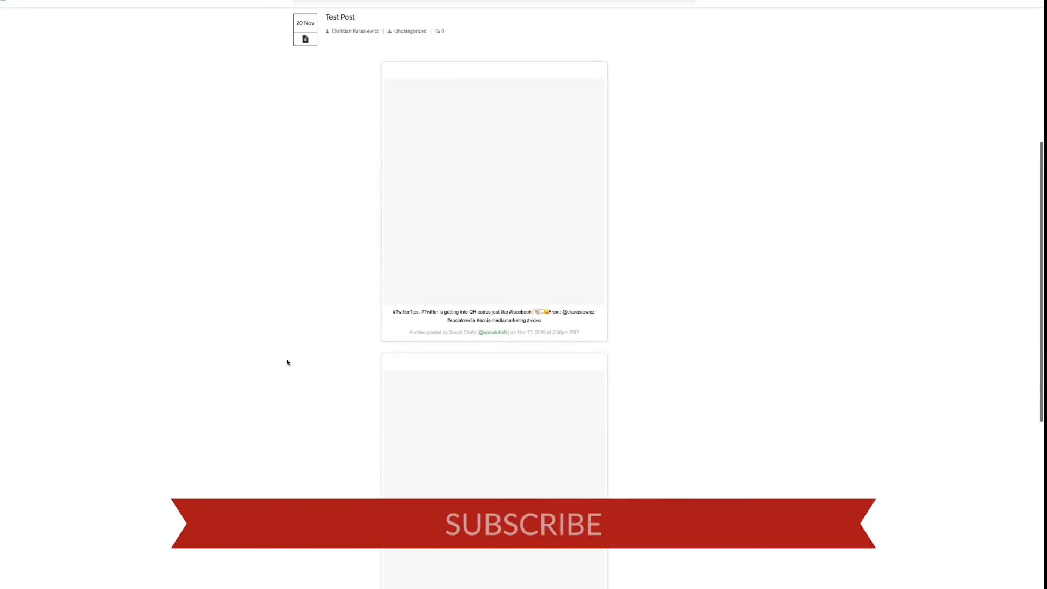